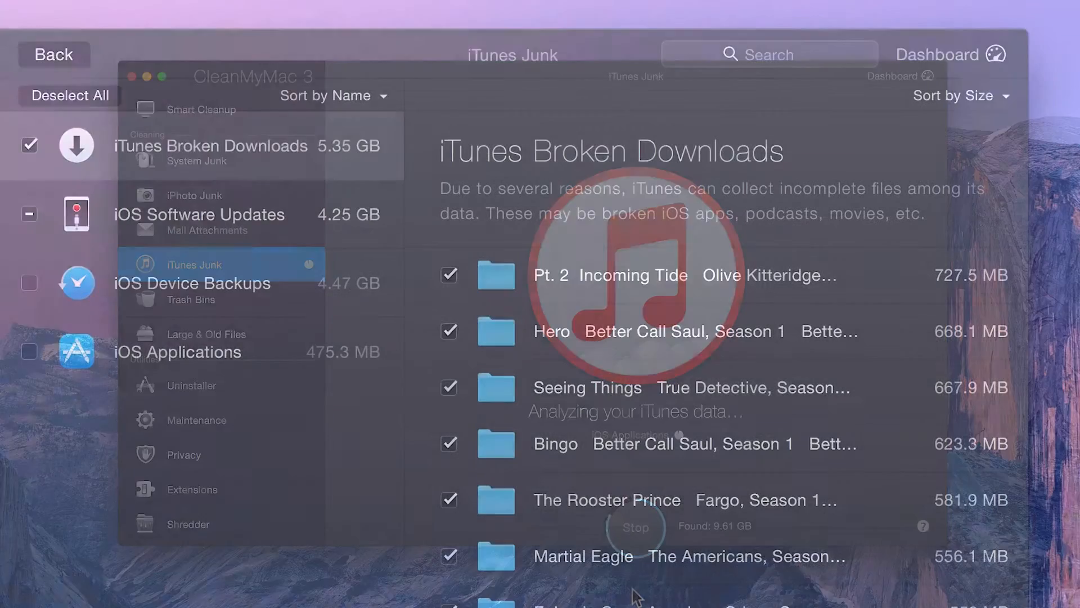
# - Review iOS Software Updates, device backups and app copies, then return to the iTunes Junk start screen
pyautogui.click(201, 214)
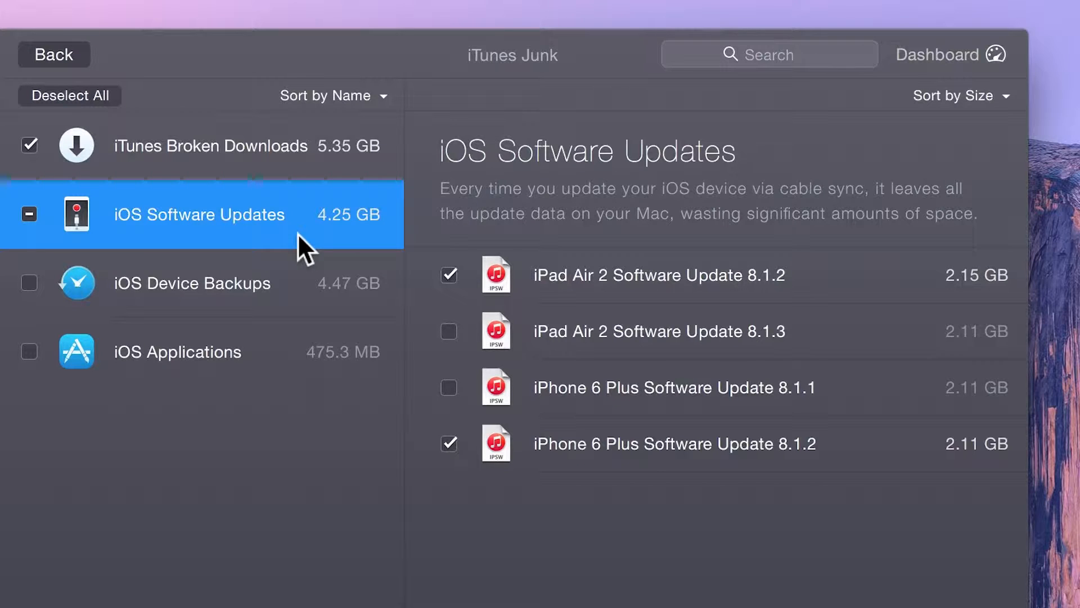
pyautogui.click(192, 282)
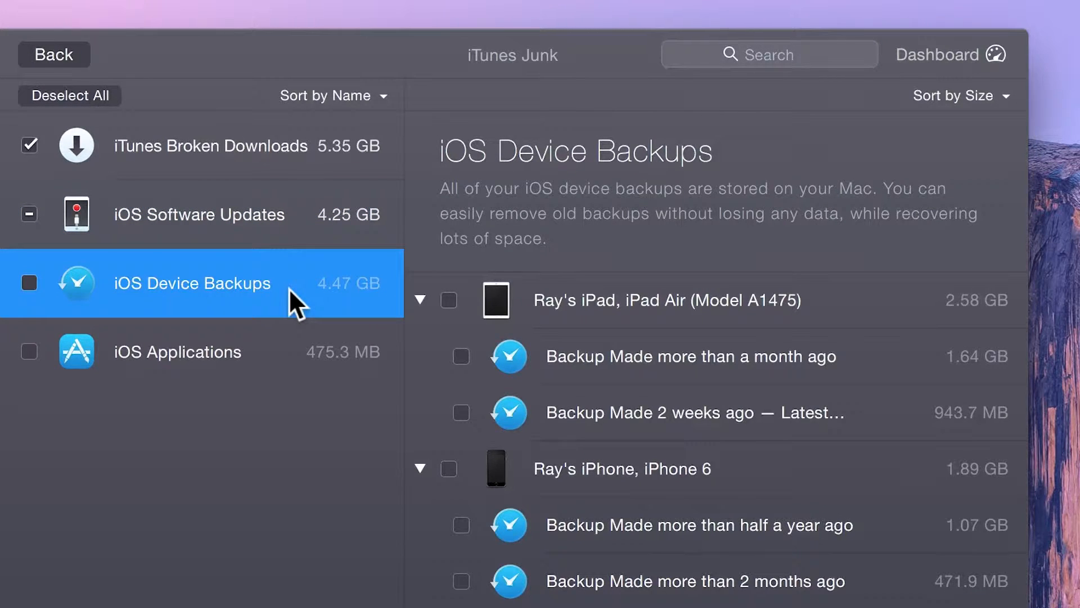
pyautogui.click(176, 351)
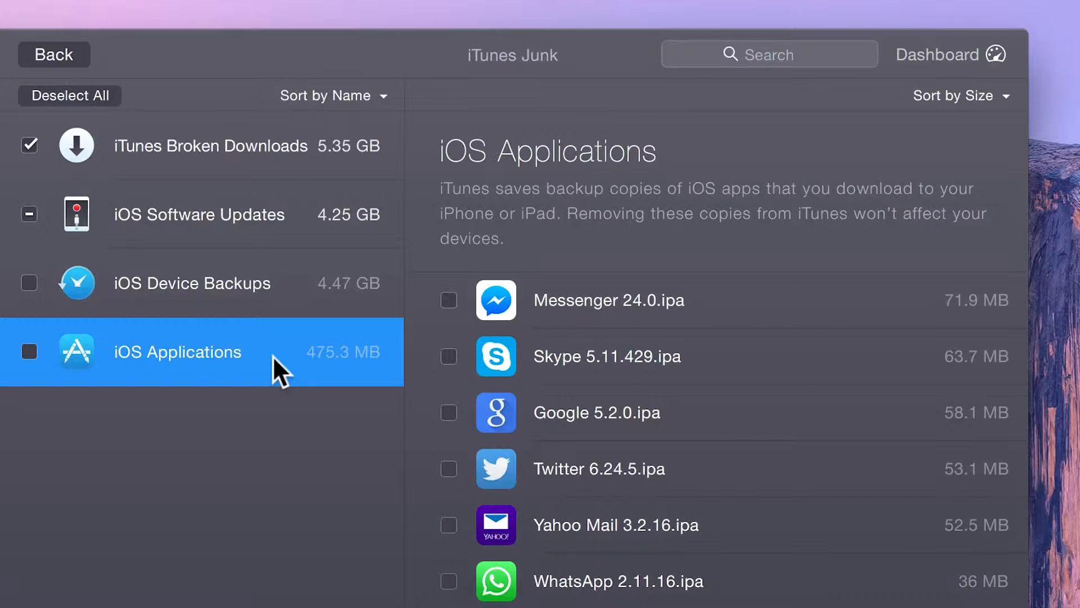
pyautogui.click(54, 54)
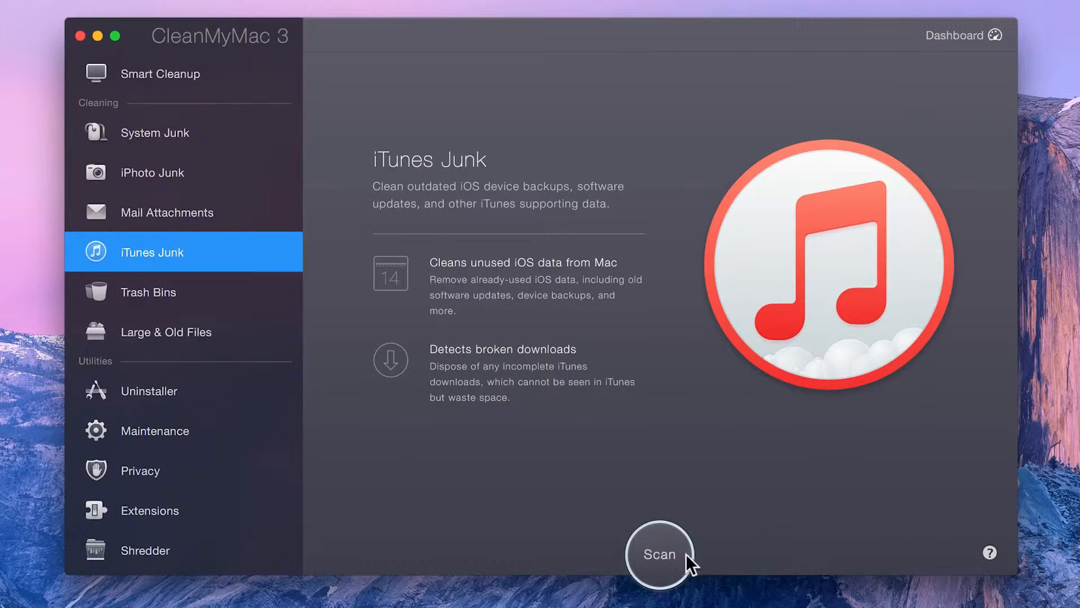
# - Run an iTunes Junk scan, finding 18.76 GB total with 9.61 GB smart-selected
pyautogui.click(658, 554)
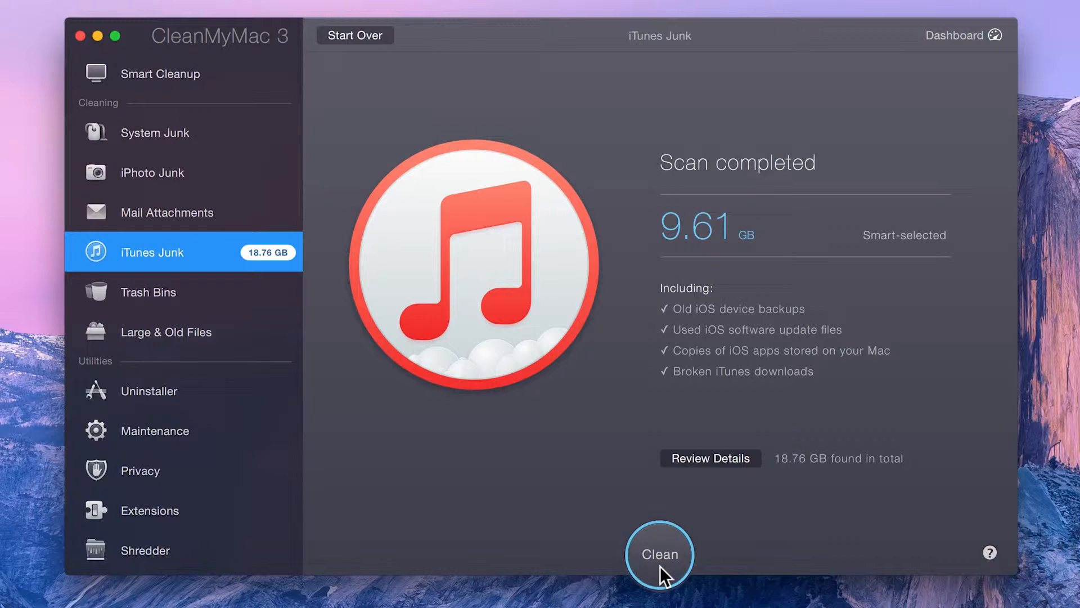
pyautogui.moveTo(719, 468)
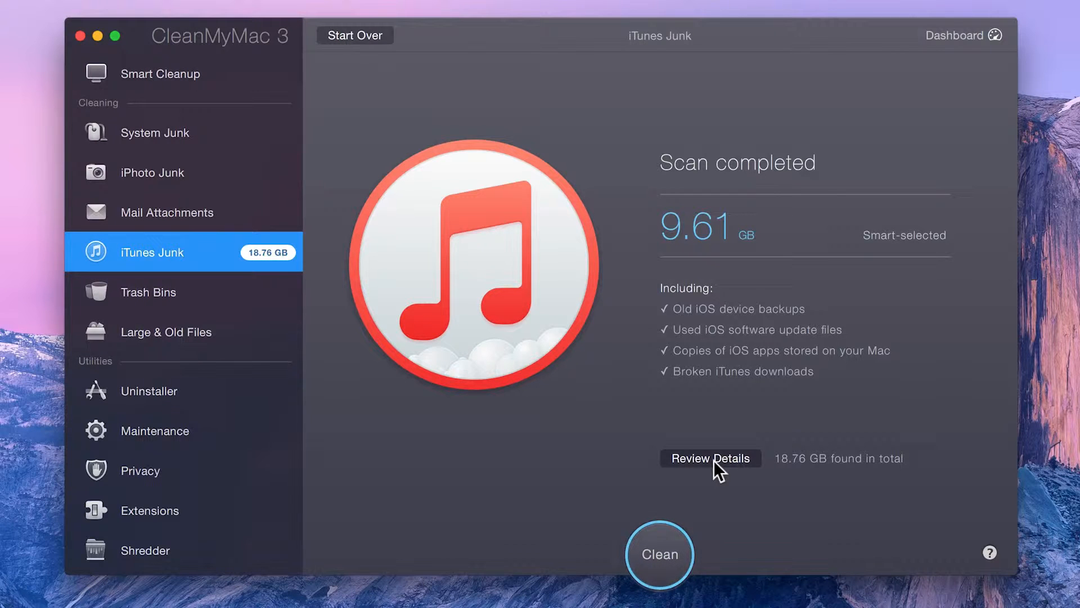
# - Review Details to show the breakdown of broken downloads, updates, backups and app copies
pyautogui.click(710, 458)
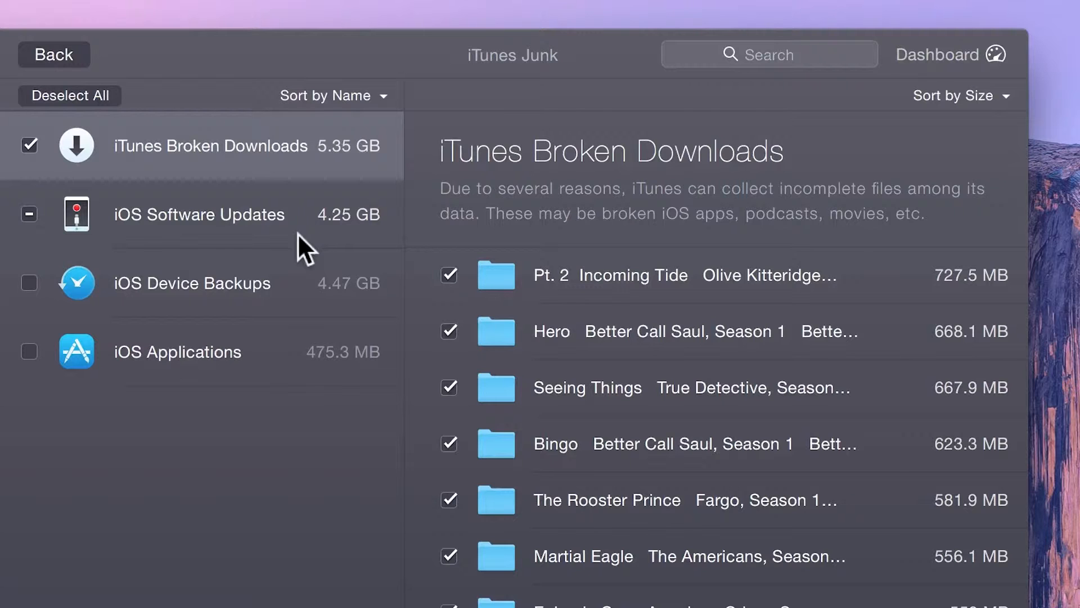
# - Check iOS Software Updates and Device Backups, then mark all device backups for removal (14.08 GB selected)
pyautogui.click(200, 214)
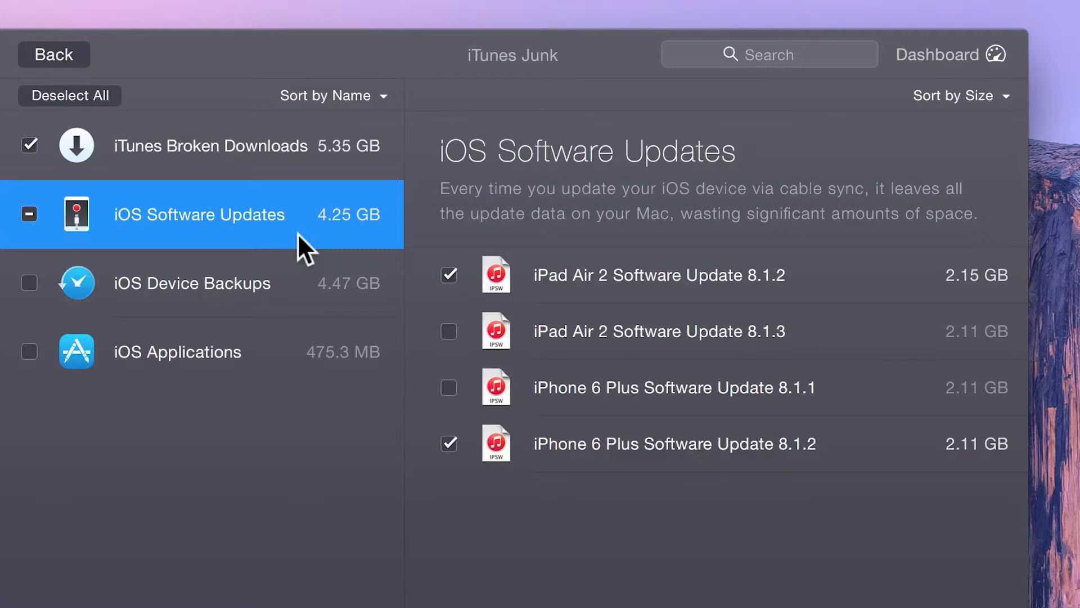
pyautogui.moveTo(299, 302)
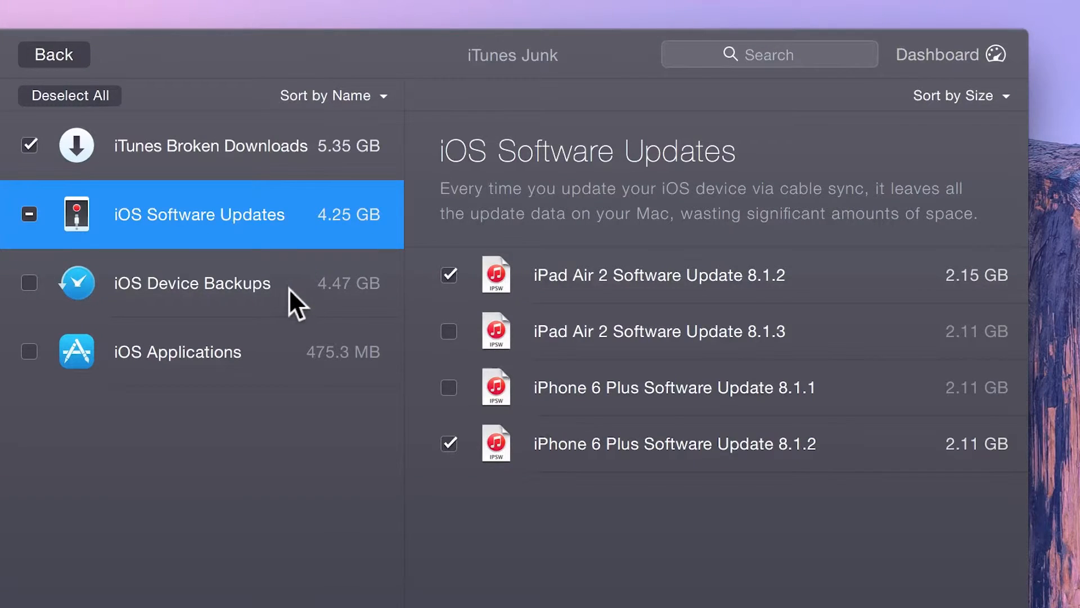
pyautogui.click(191, 282)
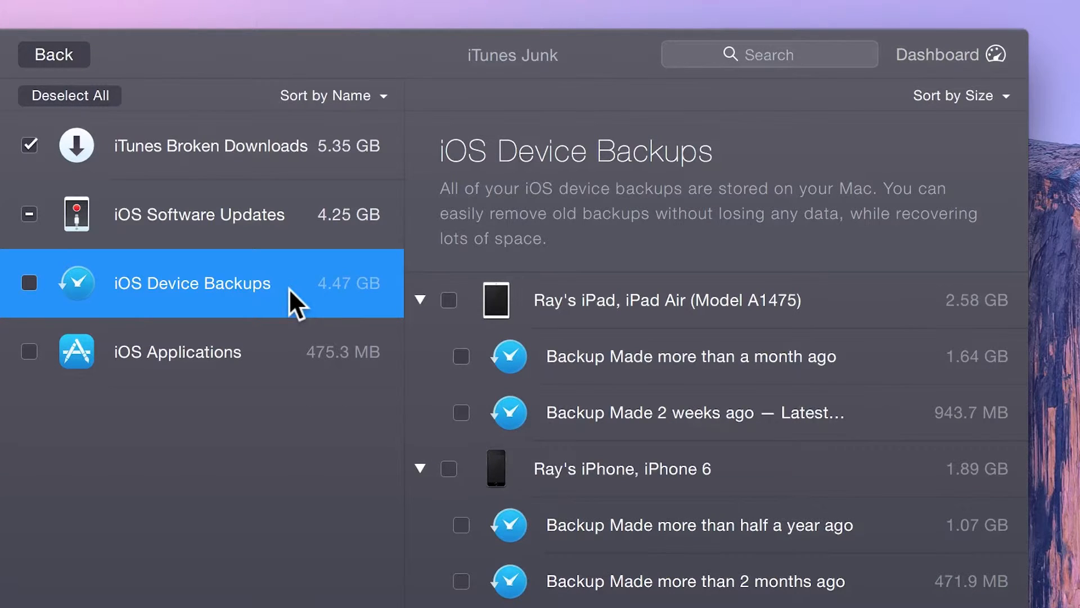
pyautogui.moveTo(275, 338)
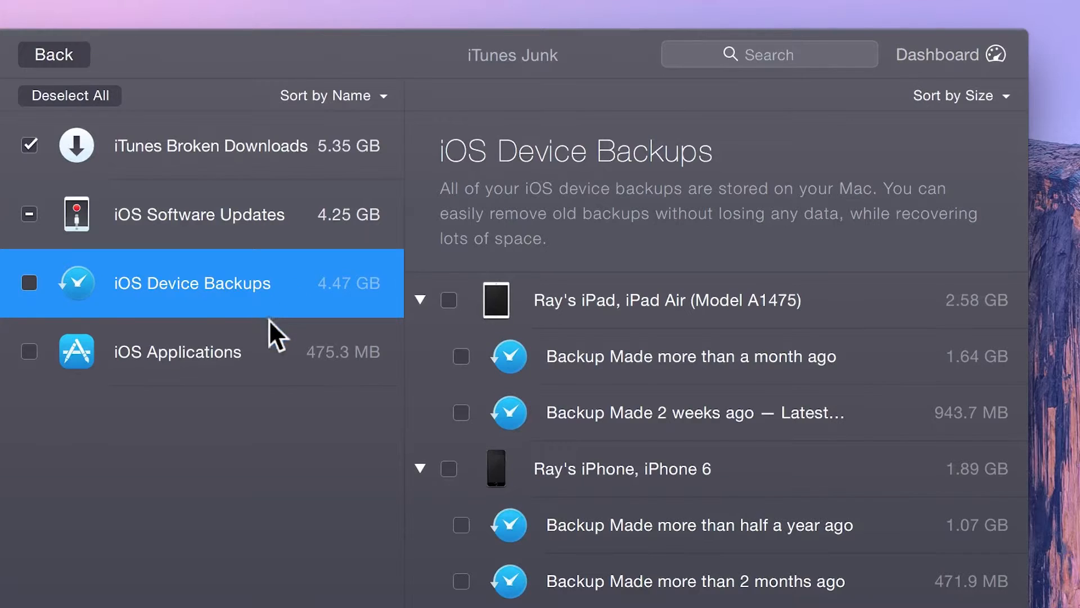
pyautogui.click(178, 351)
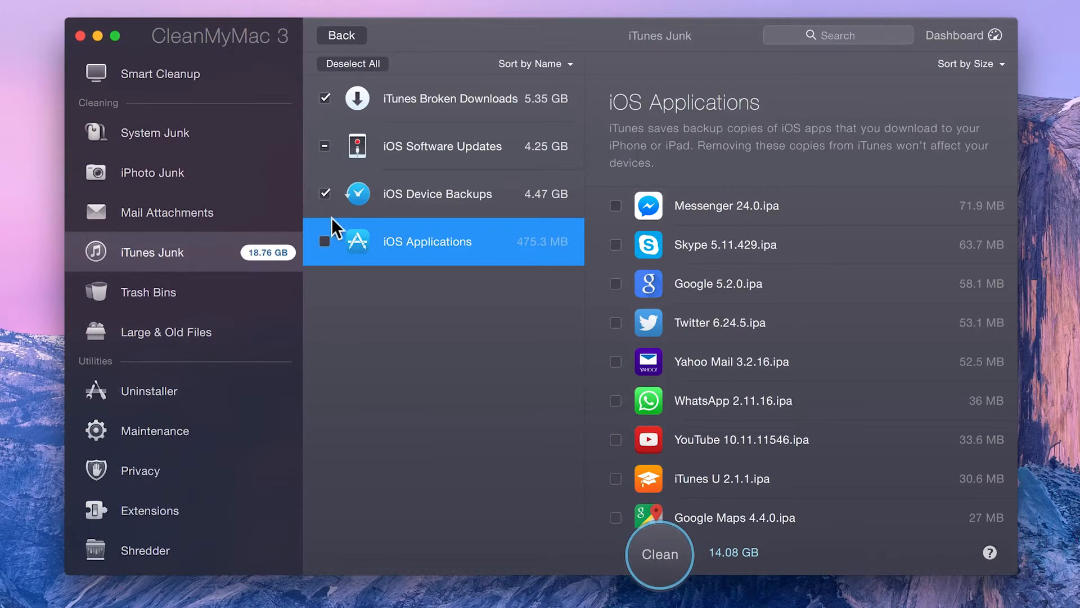
# - Mark the saved iOS application copies too and clean the 14.55 GB selection
pyautogui.click(324, 240)
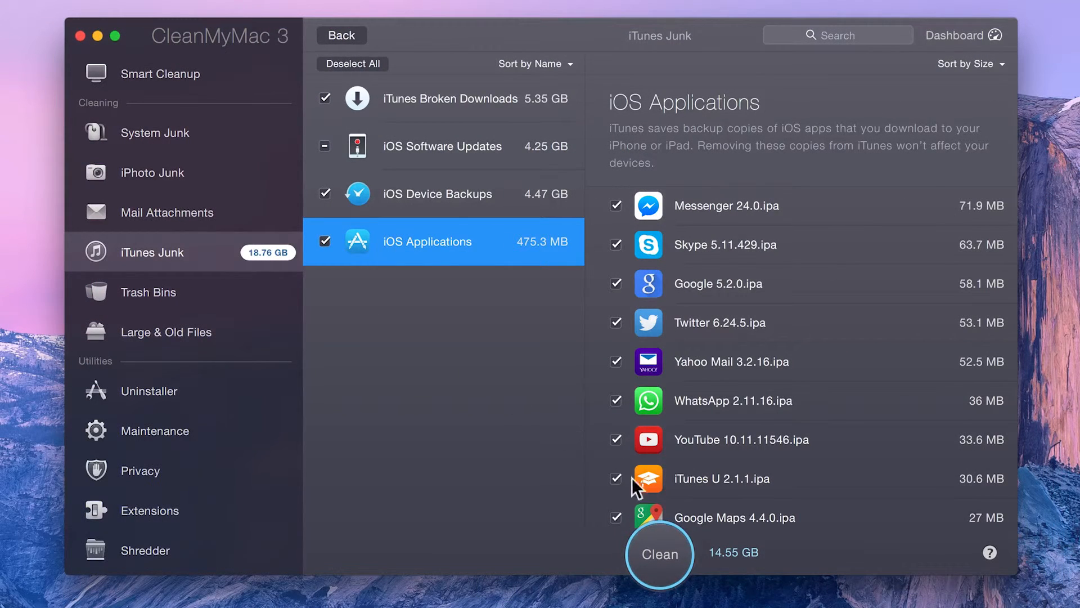
pyautogui.click(658, 553)
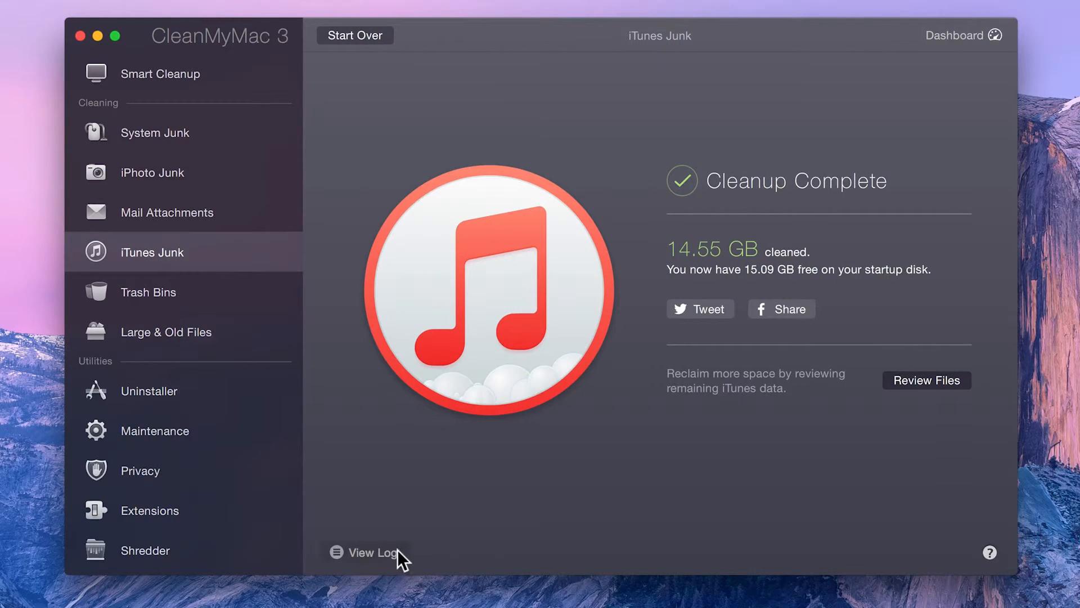
pyautogui.moveTo(721, 498)
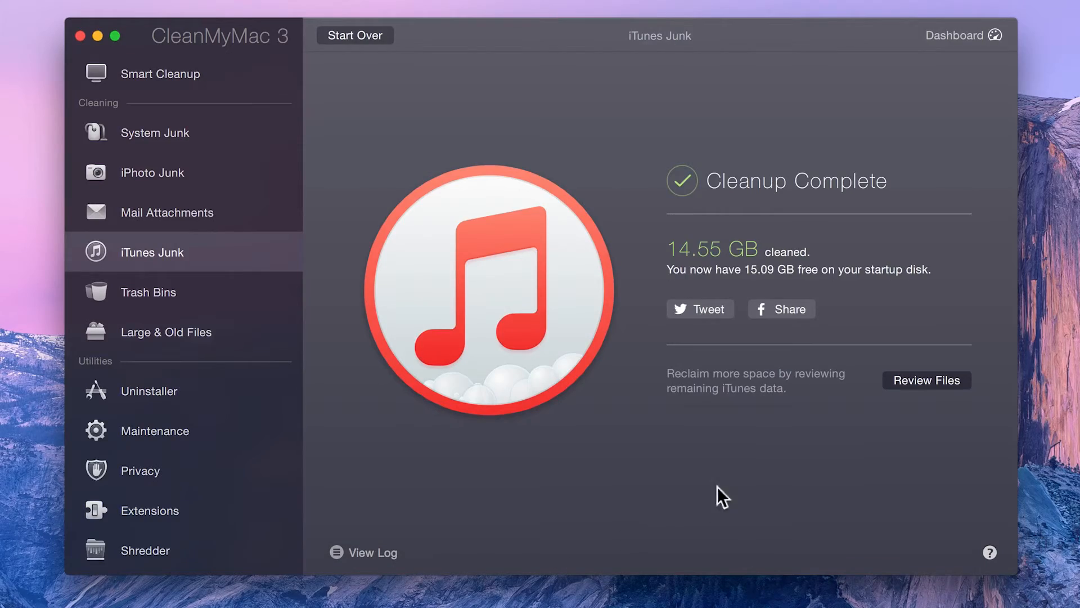